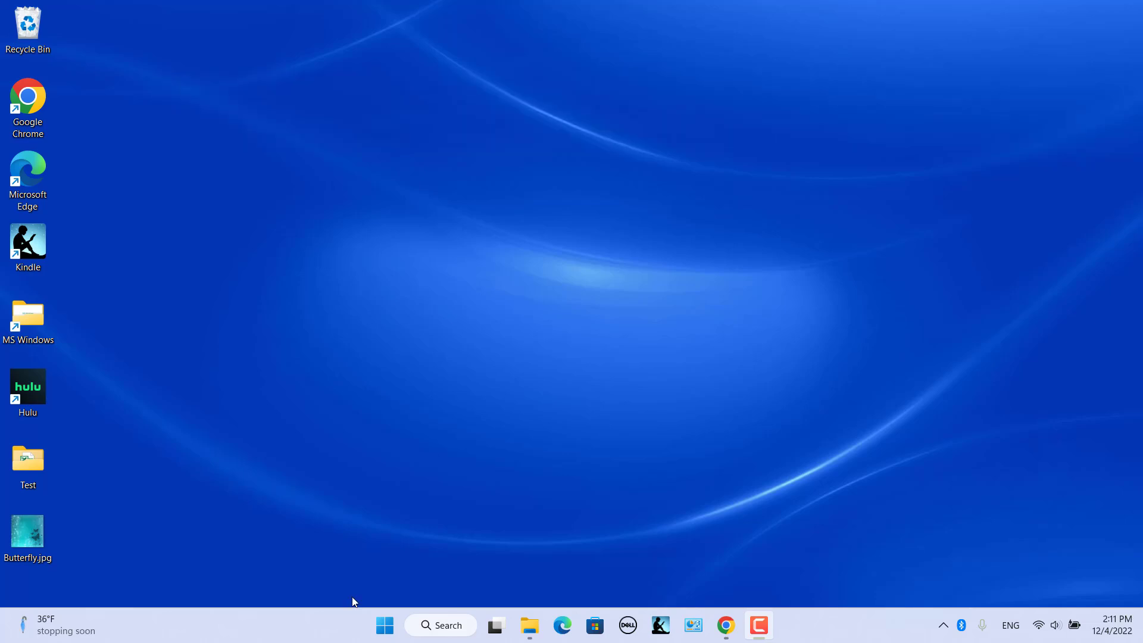
- Open Settings to Time & language and confirm Spanish (Mexico) is among preferred languages
{"action": "left_click", "coordinate": [384, 624]}
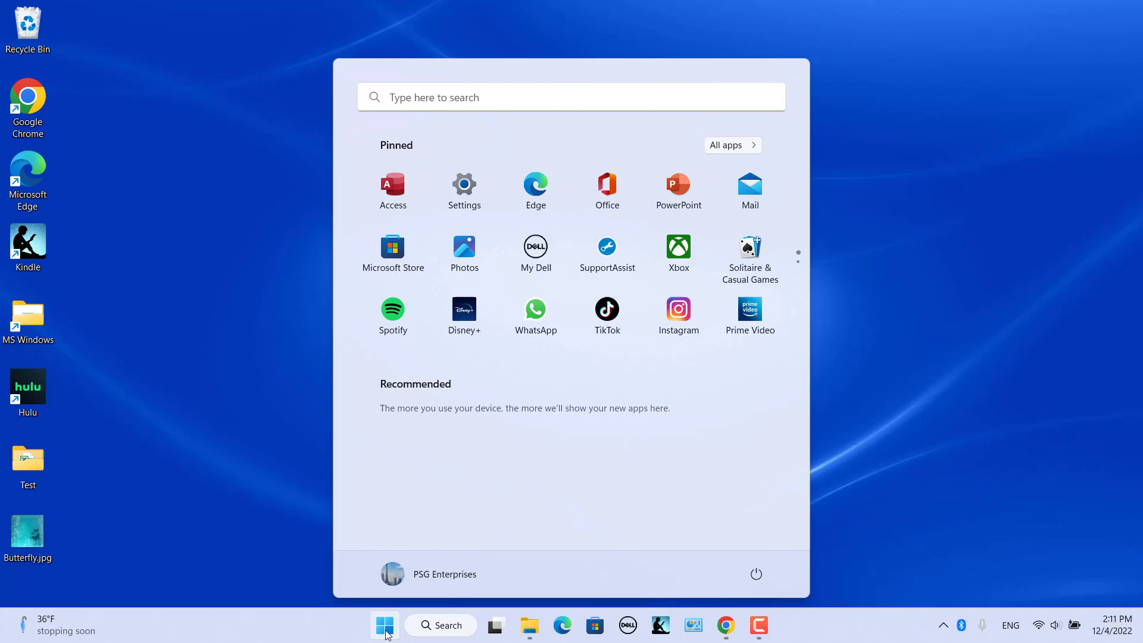
{"action": "left_click", "coordinate": [463, 185]}
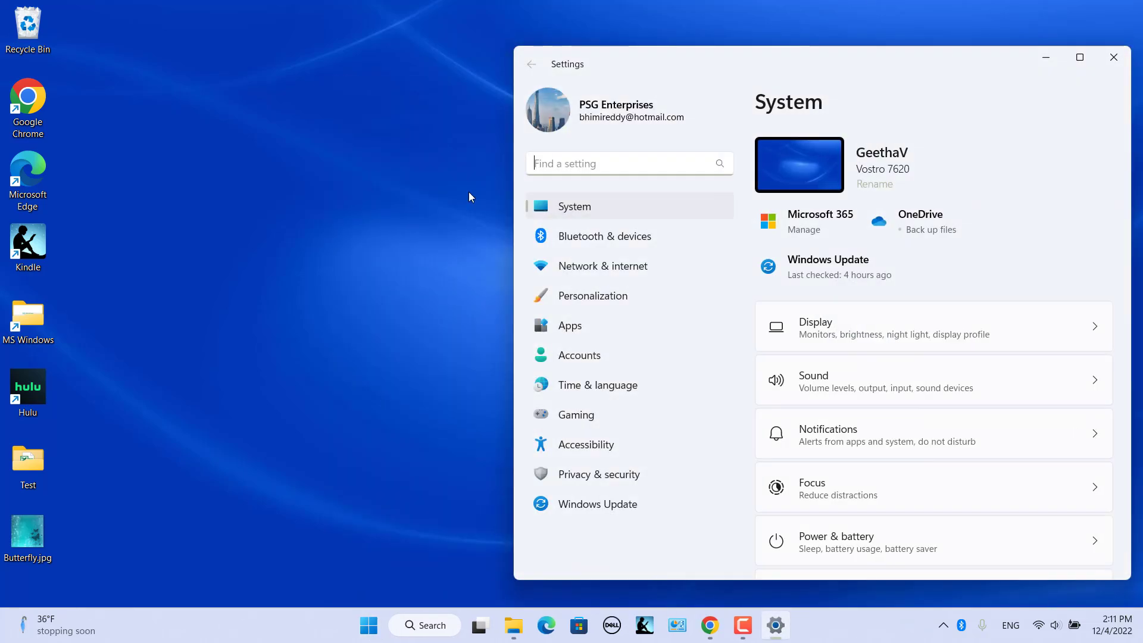
{"action": "left_click", "coordinate": [597, 385]}
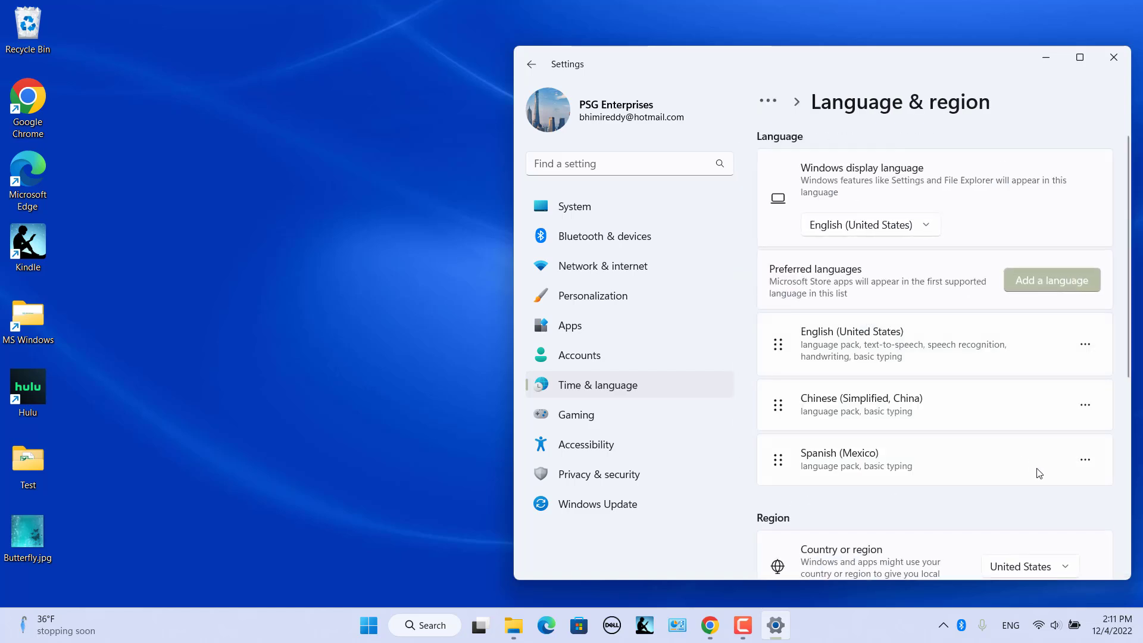
{"action": "mouse_move", "coordinate": [975, 542]}
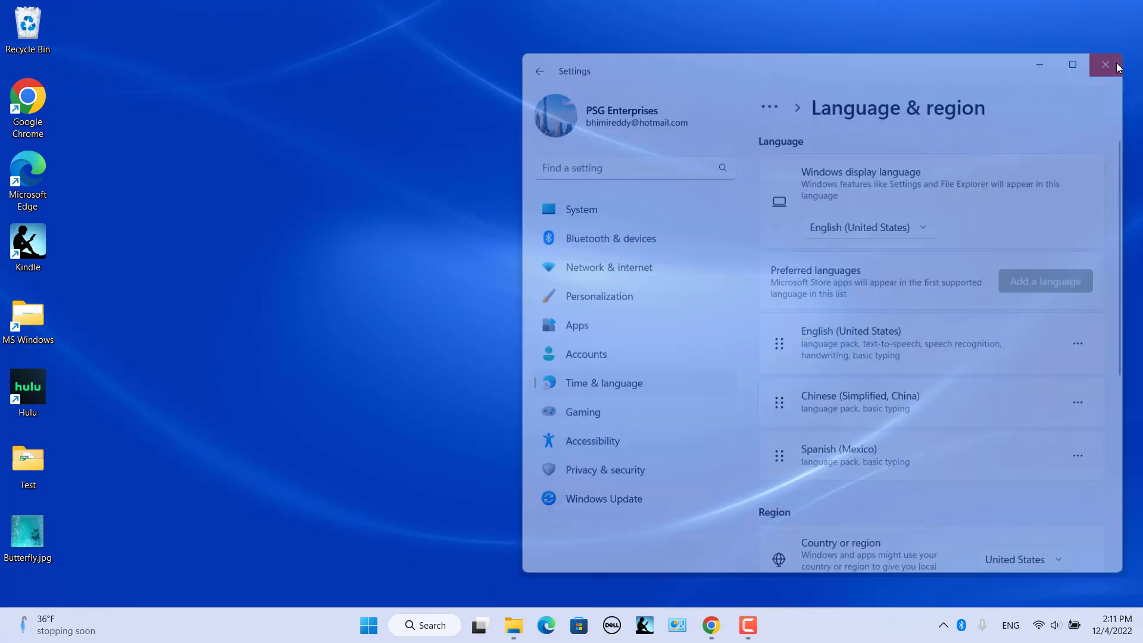
- Close Settings, view the three installed layouts from the ENG indicator, and reopen keyboard settings
{"action": "left_click", "coordinate": [1104, 65]}
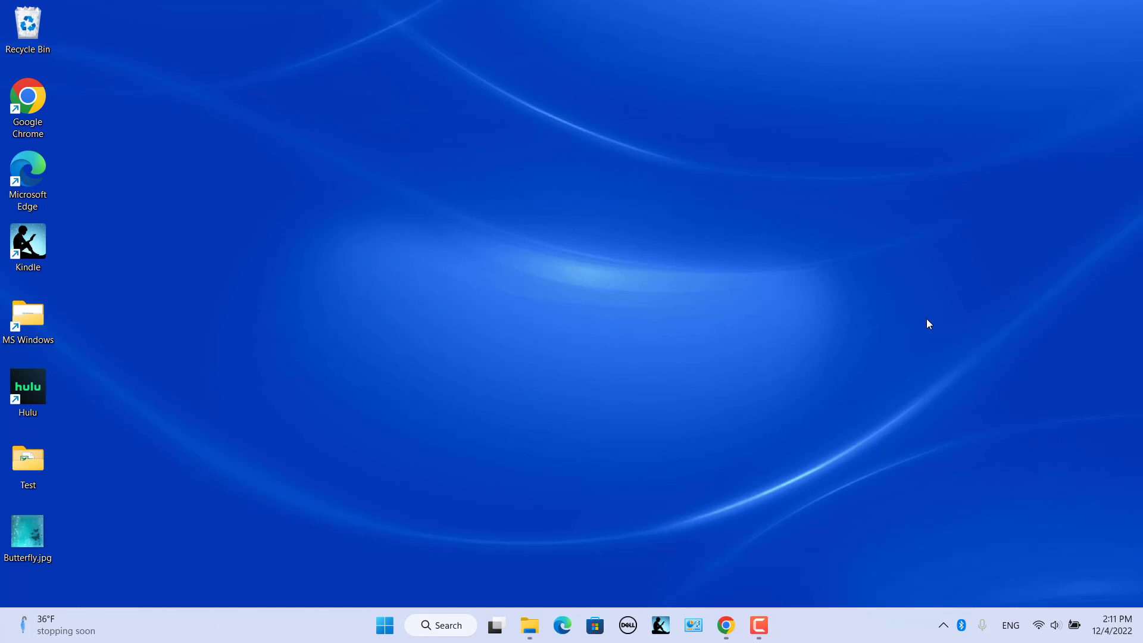
{"action": "mouse_move", "coordinate": [918, 450]}
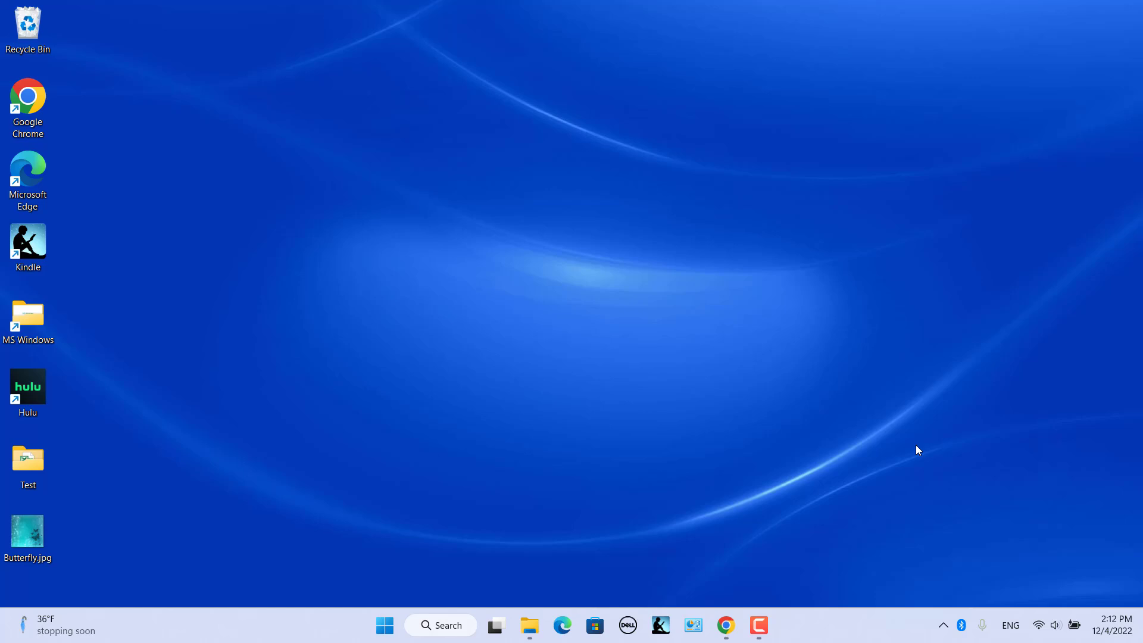
{"action": "left_click", "coordinate": [1009, 625]}
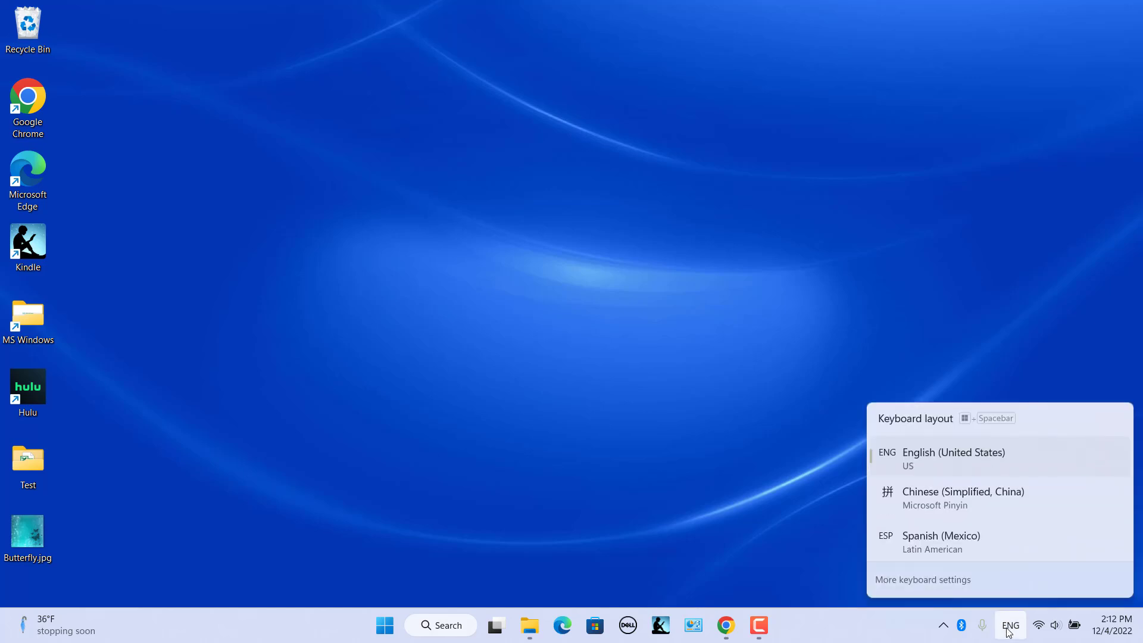
{"action": "mouse_move", "coordinate": [922, 579]}
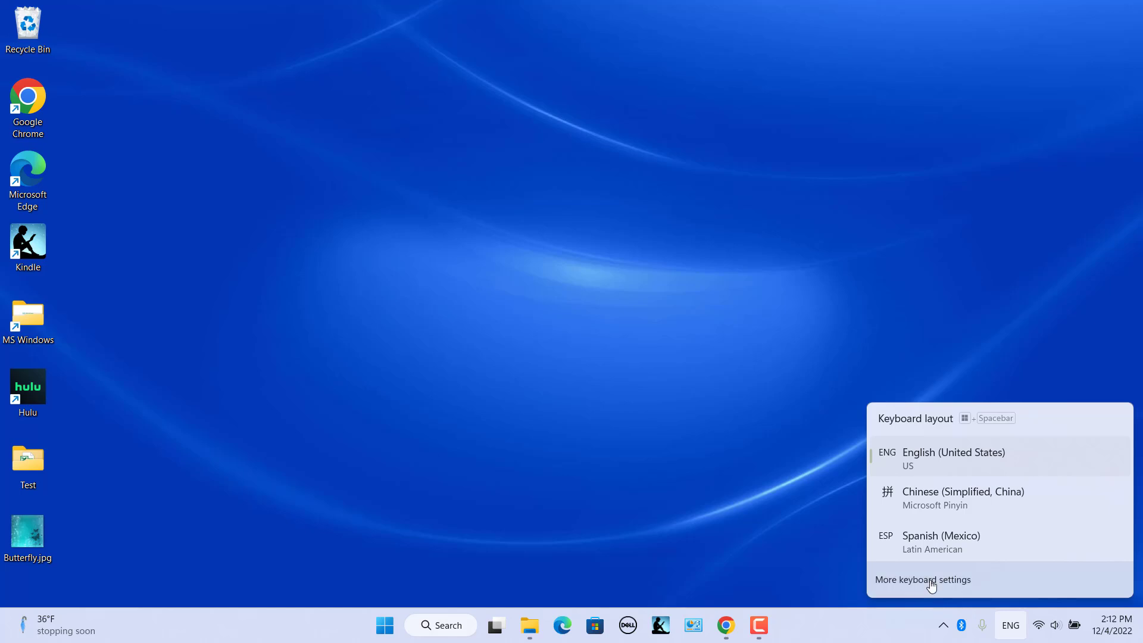
{"action": "left_click", "coordinate": [922, 578]}
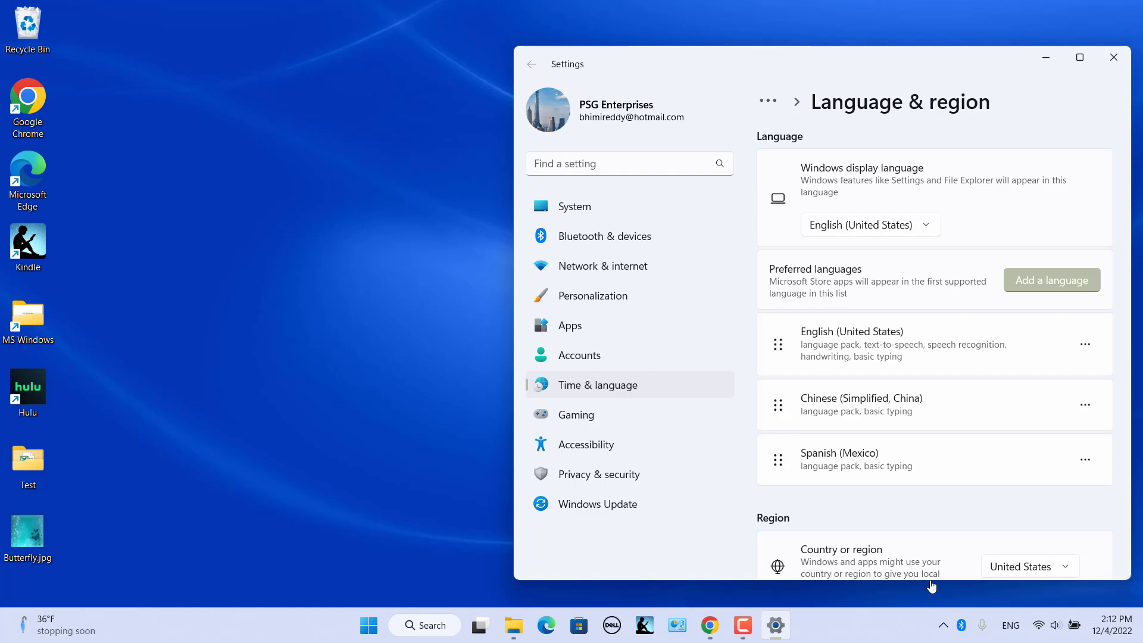
{"action": "mouse_move", "coordinate": [1083, 460]}
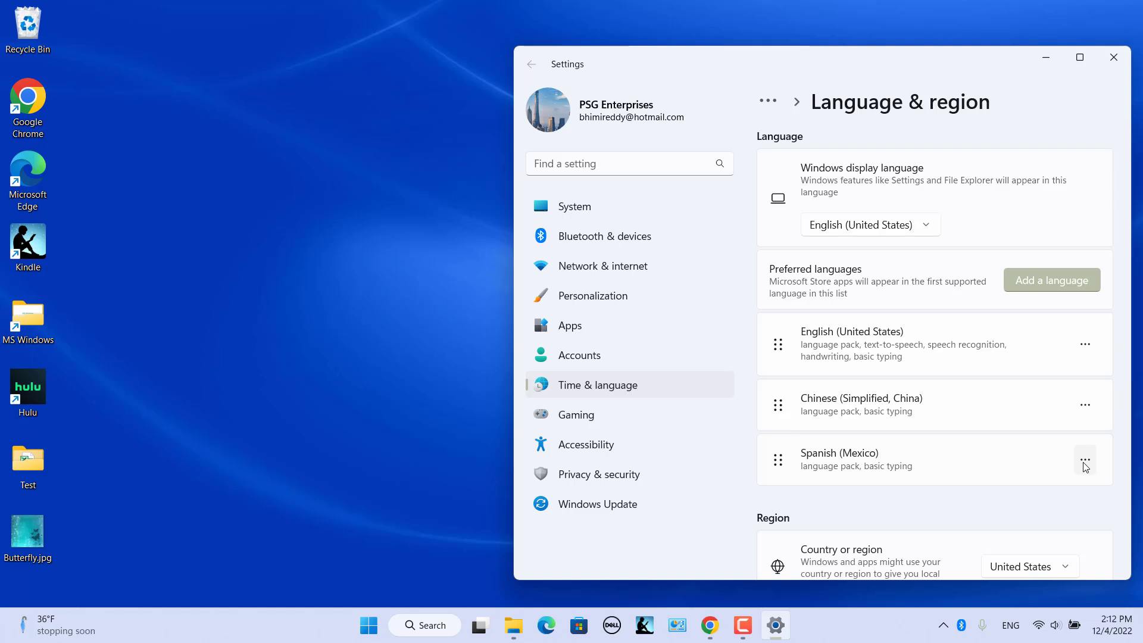
- In Spanish (Mexico) language options, add the Azerbaijani (Standard) keyboard
{"action": "left_click", "coordinate": [1085, 460]}
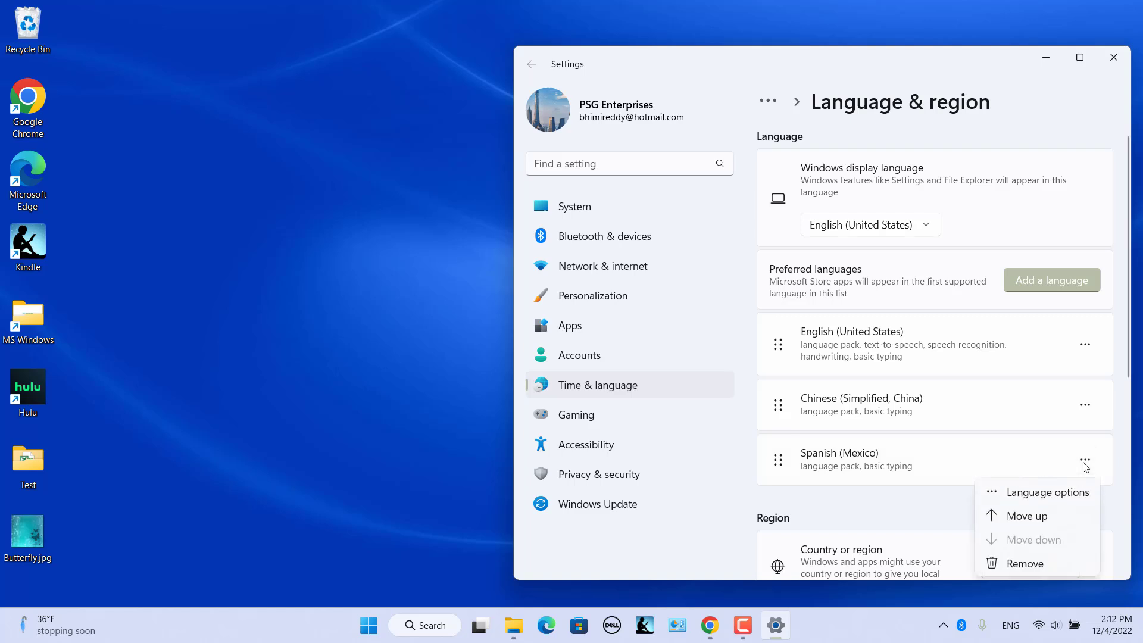
{"action": "left_click", "coordinate": [1046, 492]}
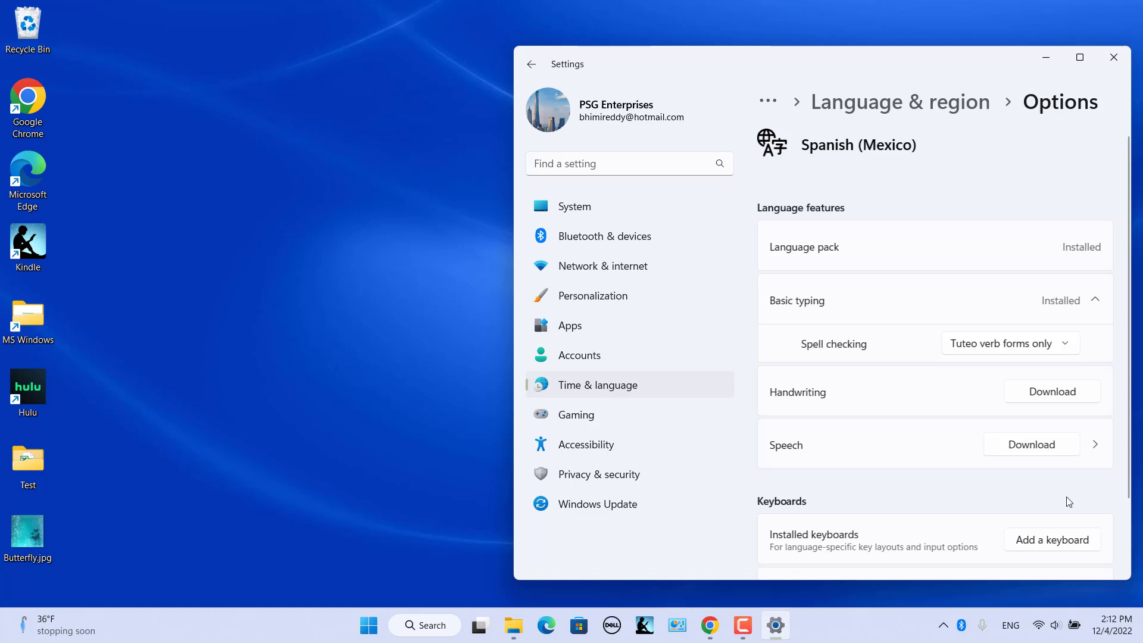
{"action": "scroll", "scroll_direction": "down", "scroll_amount": 3}
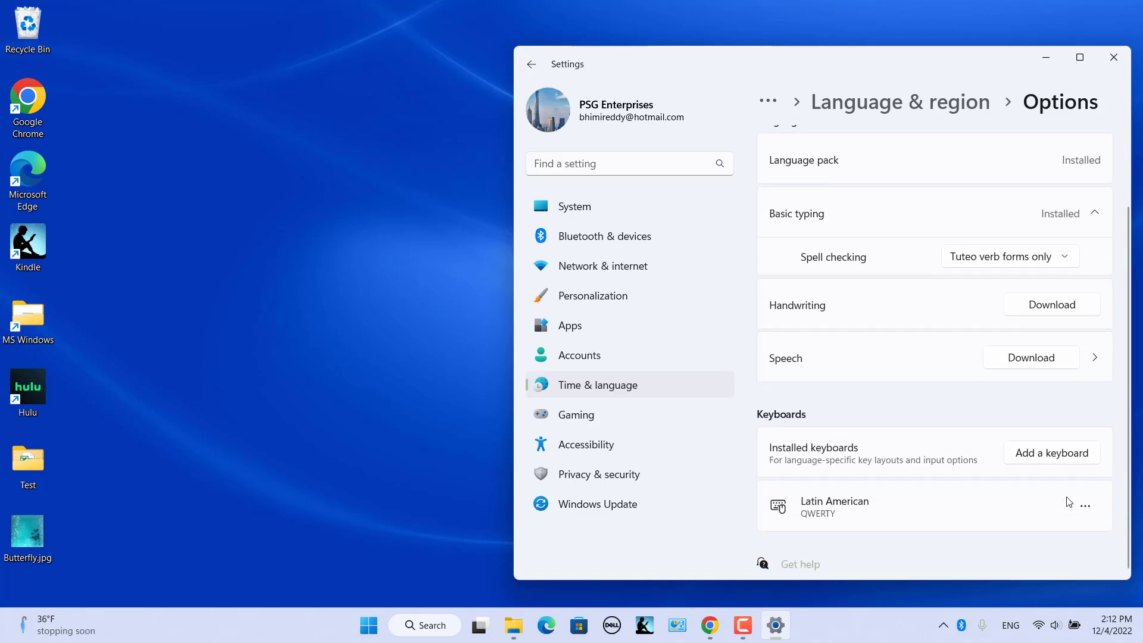
{"action": "mouse_move", "coordinate": [1052, 453]}
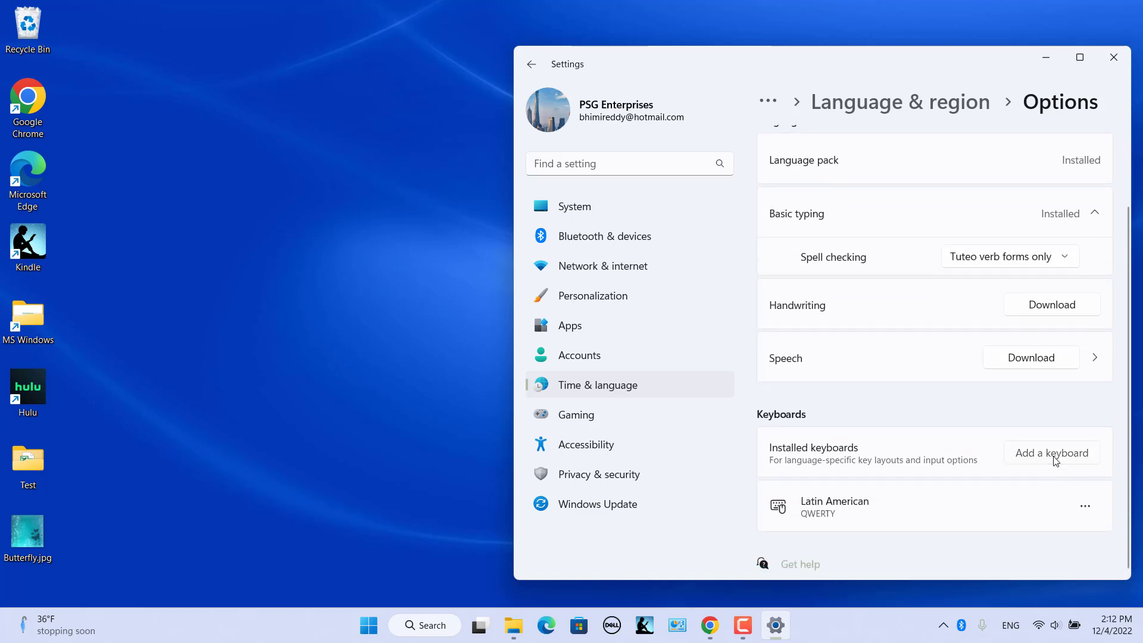
{"action": "left_click", "coordinate": [1051, 452]}
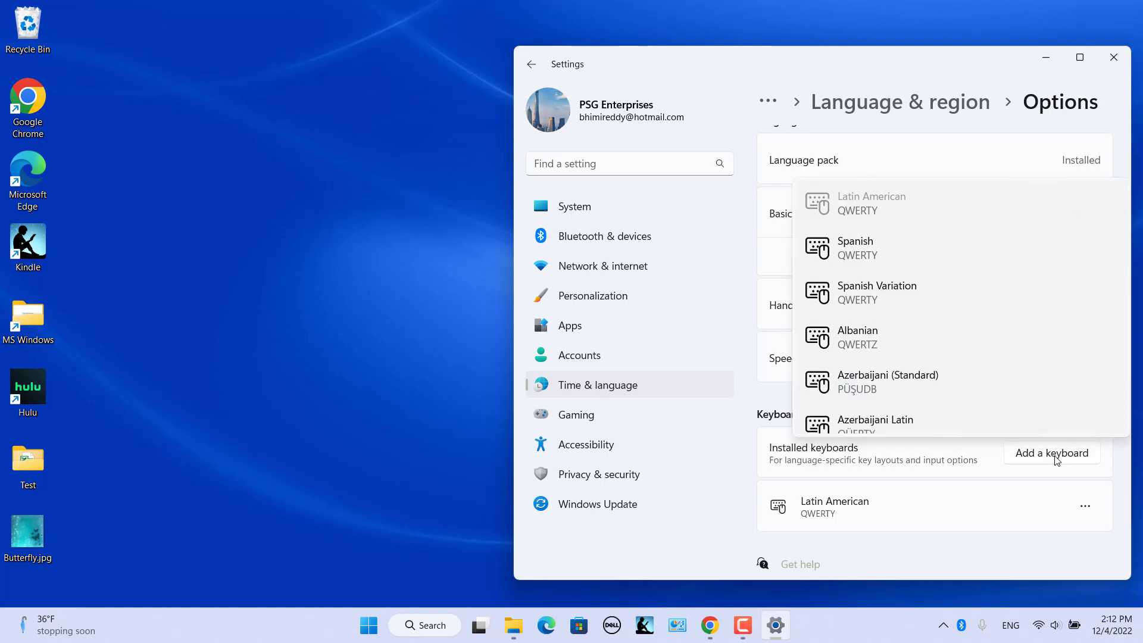
{"action": "mouse_move", "coordinate": [902, 391]}
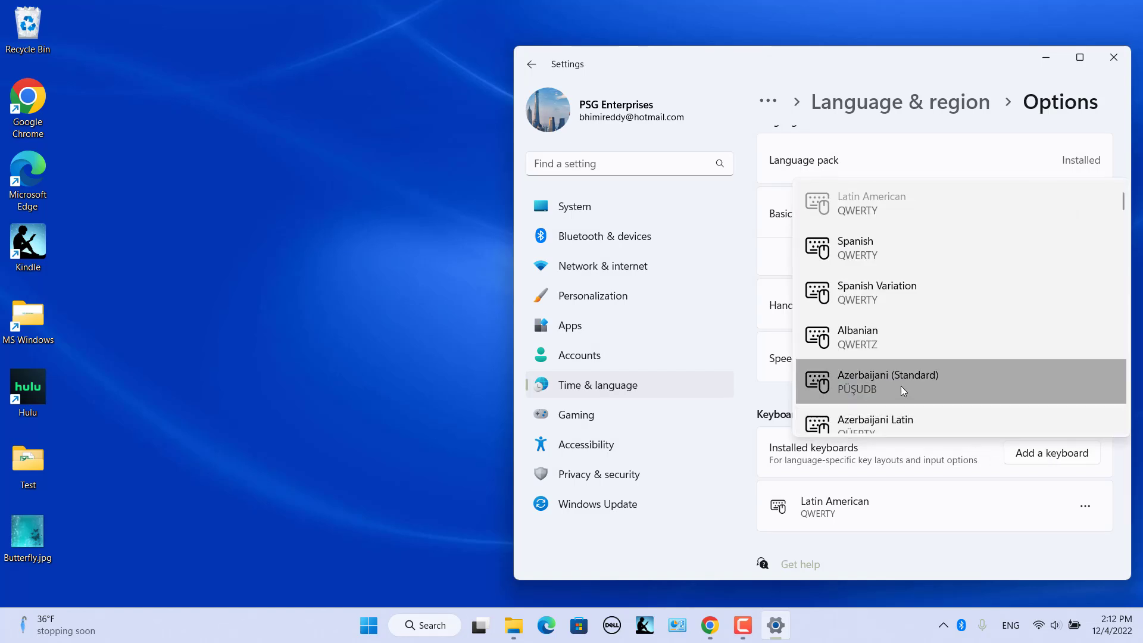
{"action": "left_click", "coordinate": [887, 381]}
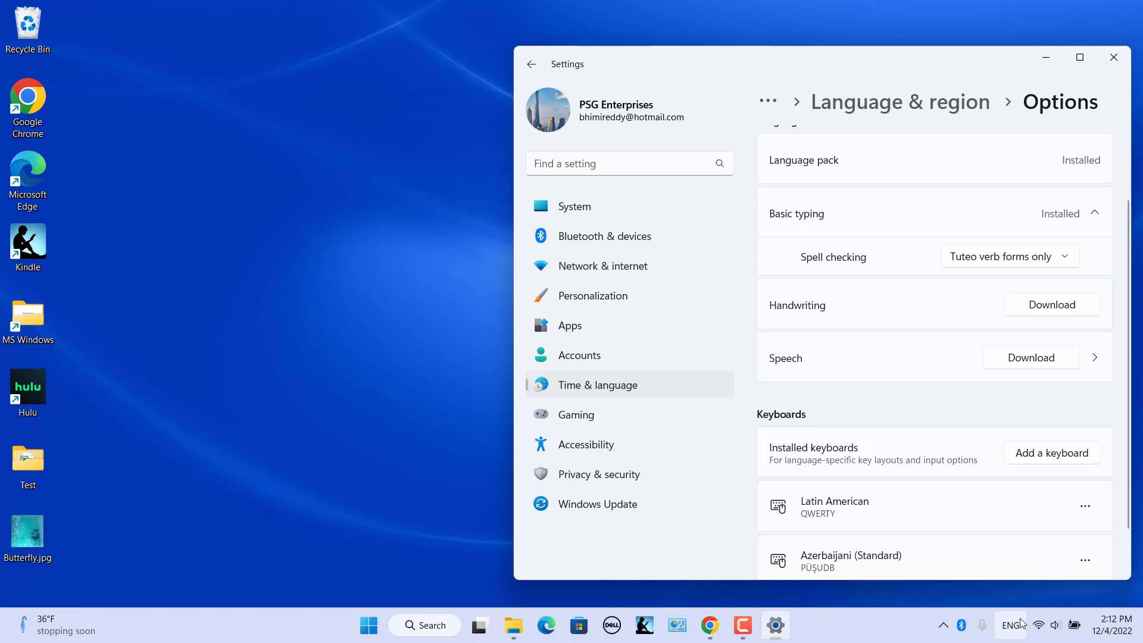
- Add Belgian (Period) as a third Spanish (Mexico) keyboard, then close Settings
{"action": "left_click", "coordinate": [1010, 624]}
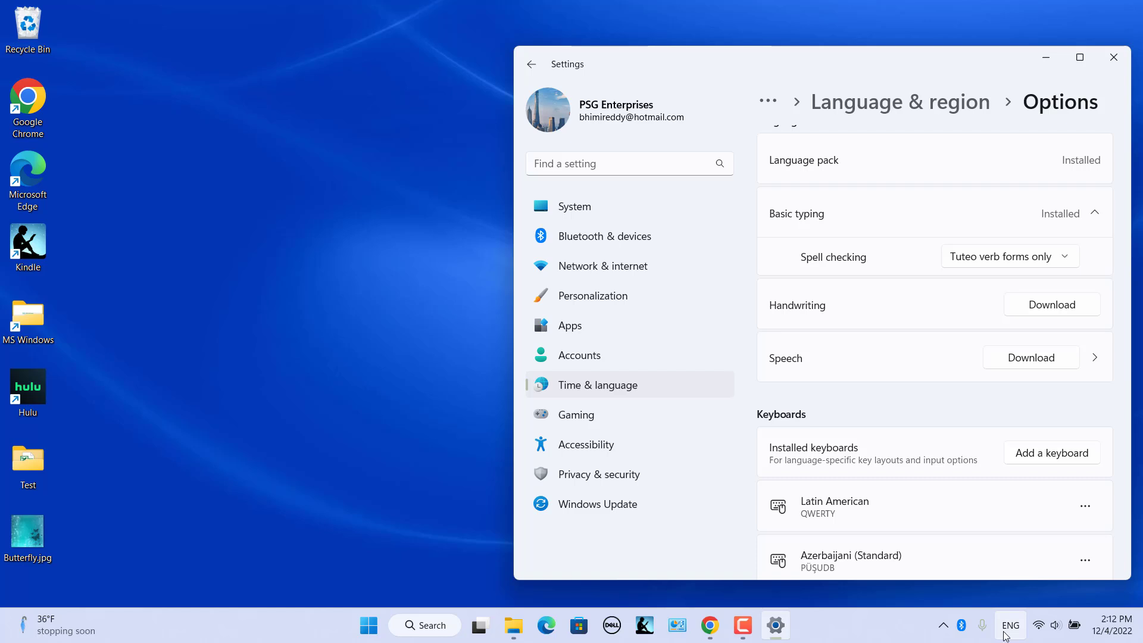
{"action": "scroll", "scroll_direction": "down", "scroll_amount": 3}
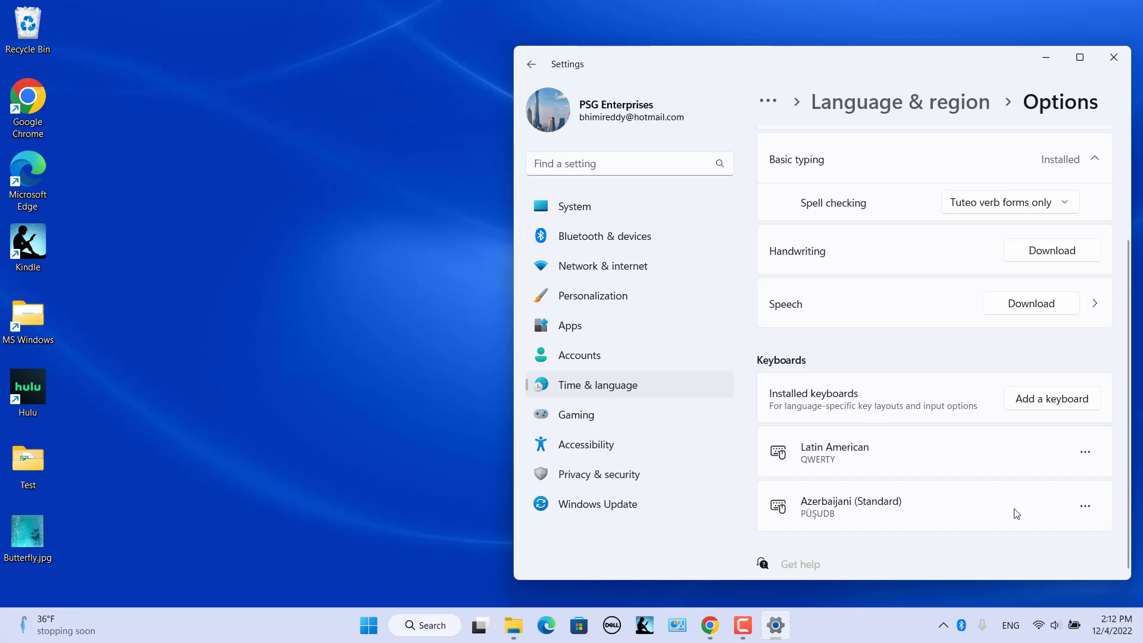
{"action": "left_click", "coordinate": [1051, 399]}
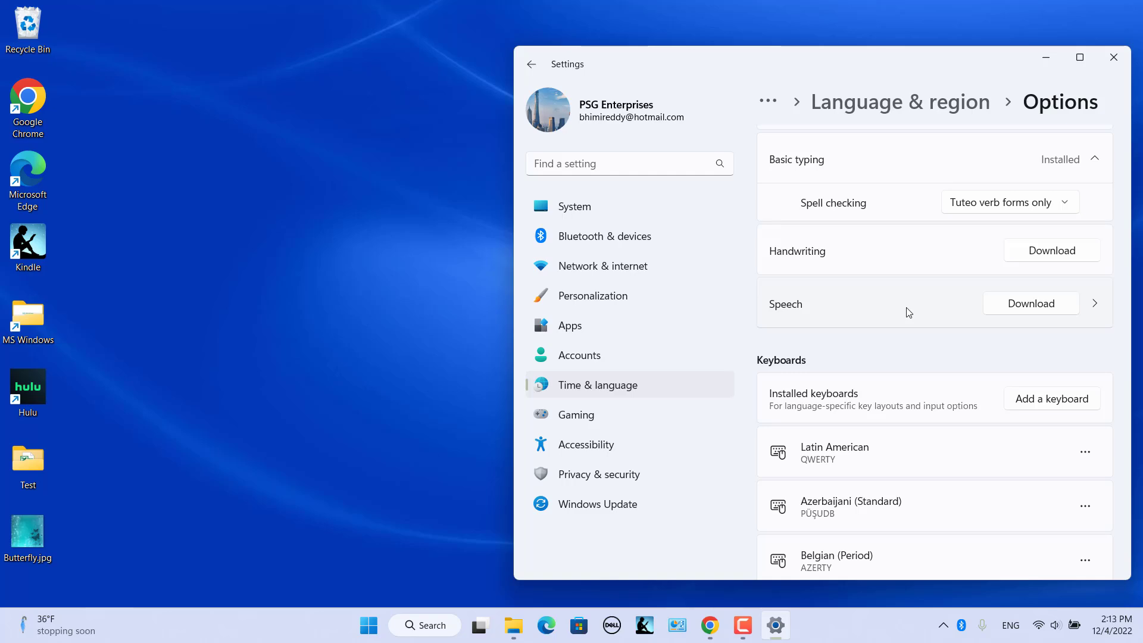
{"action": "mouse_move", "coordinate": [630, 37]}
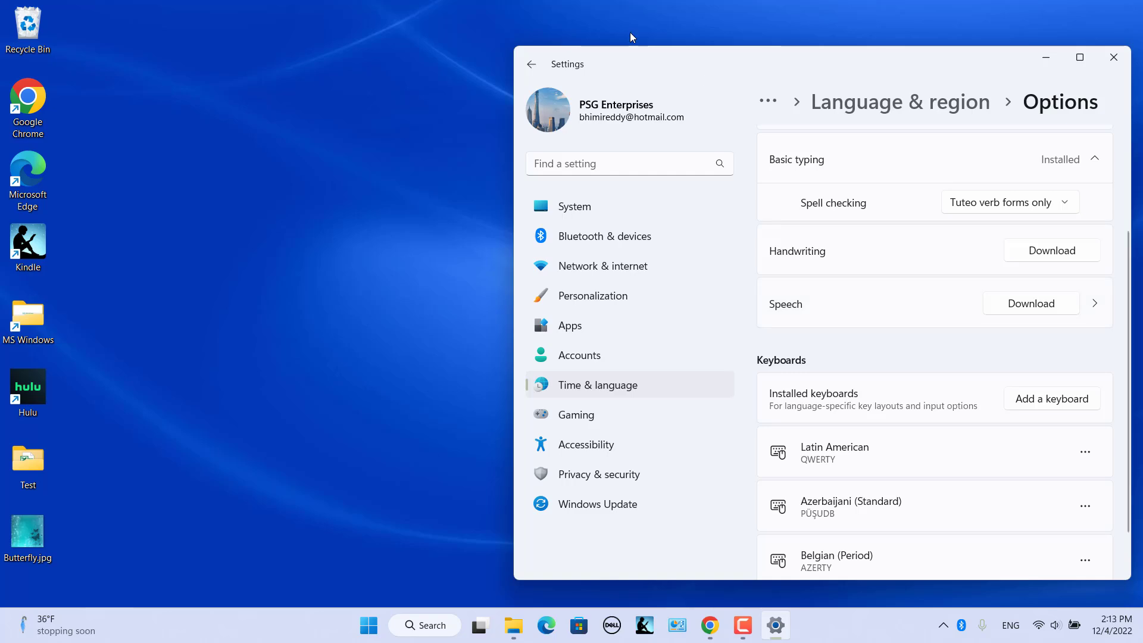
{"action": "left_click", "coordinate": [1113, 57]}
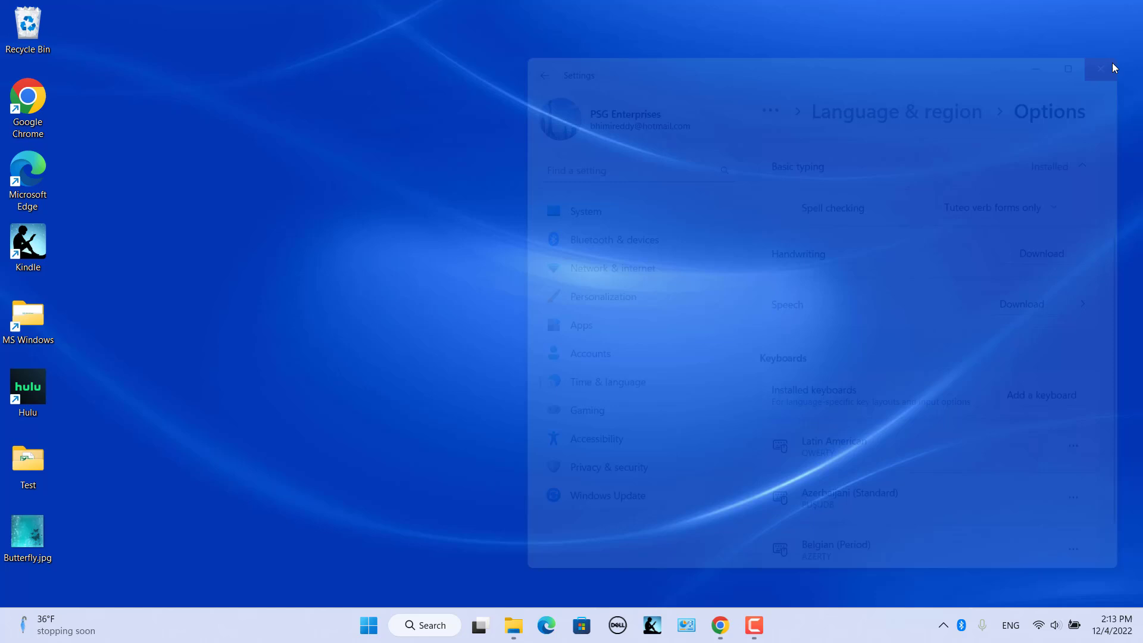
{"action": "left_click", "coordinate": [1100, 69]}
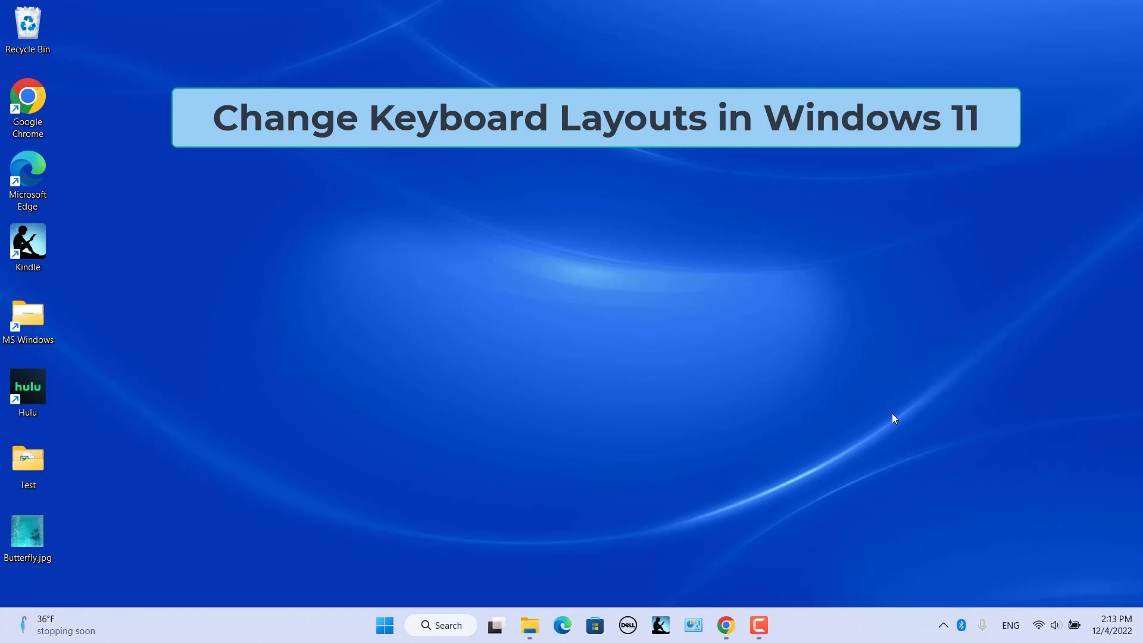
{"action": "mouse_move", "coordinate": [1009, 624]}
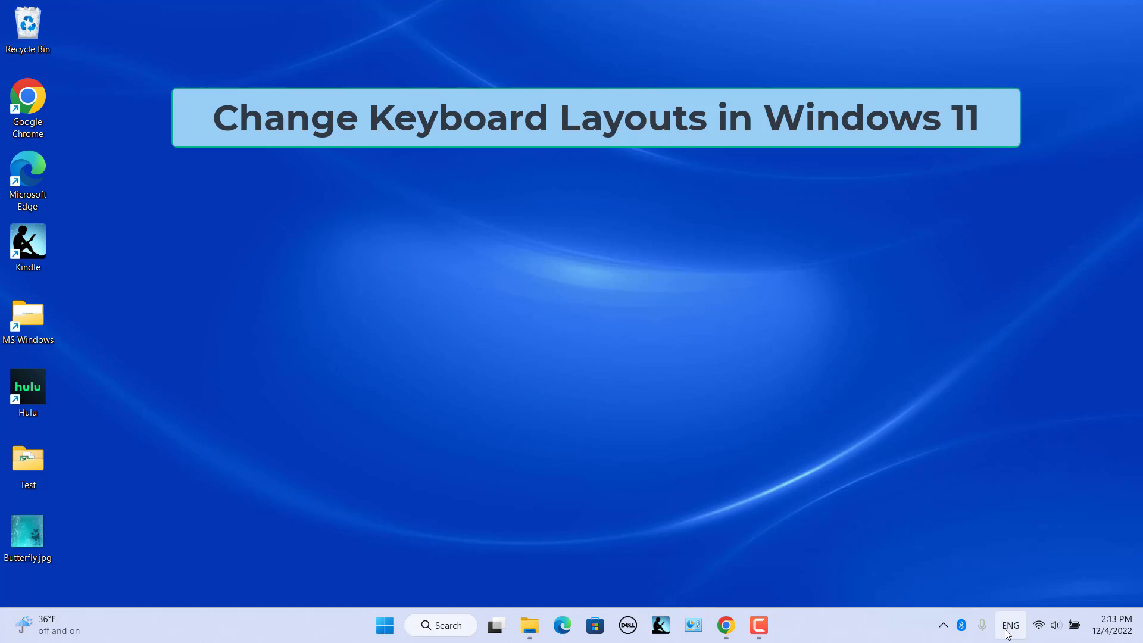
- Open the taskbar's input-language list to choose a different keyboard layout
{"action": "left_click", "coordinate": [1009, 626]}
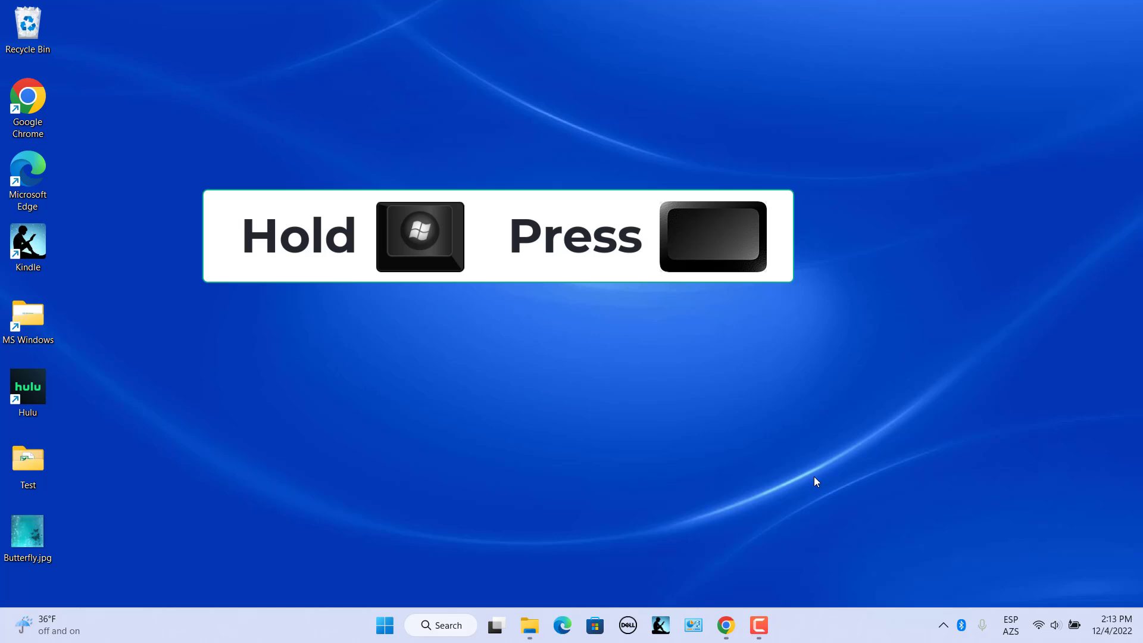
{"action": "mouse_move", "coordinate": [1085, 256]}
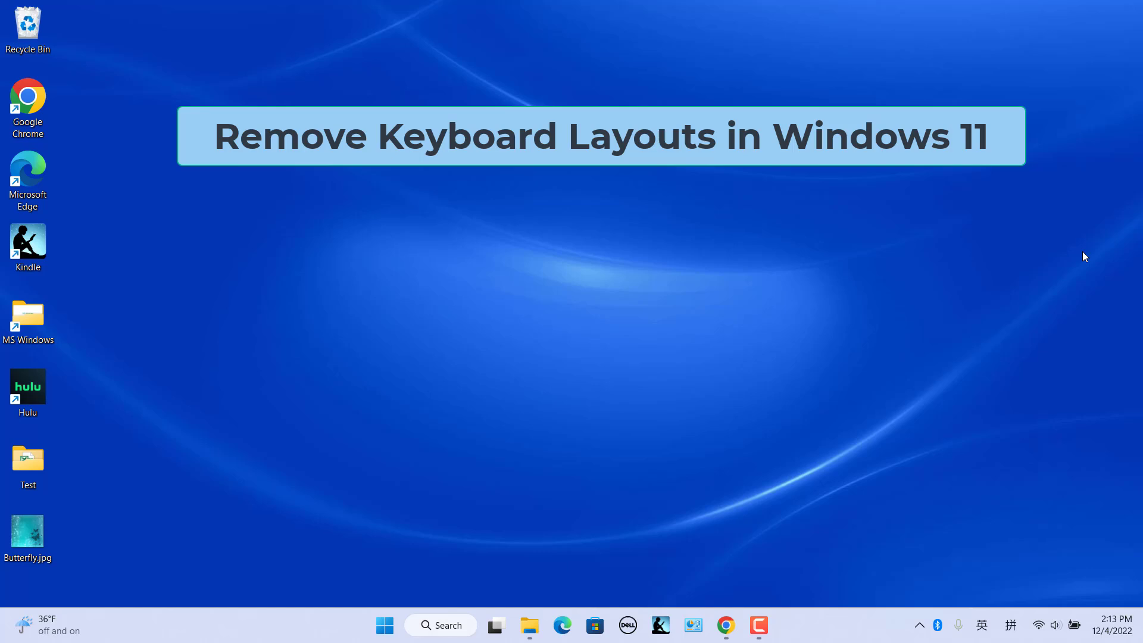
{"action": "mouse_move", "coordinate": [935, 562]}
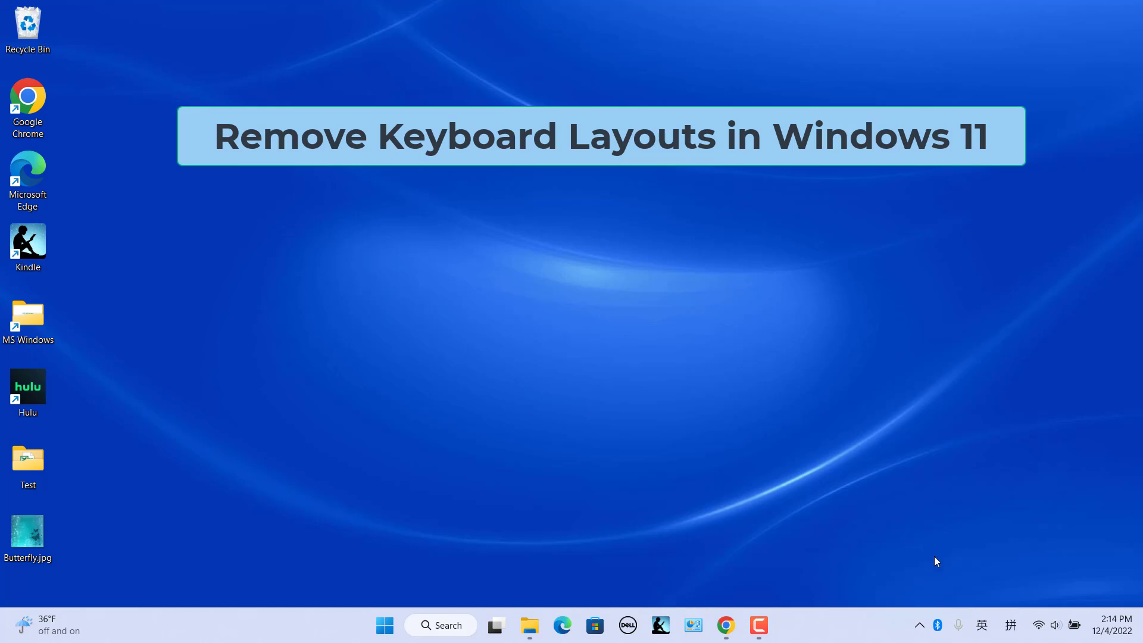
{"action": "mouse_move", "coordinate": [973, 581]}
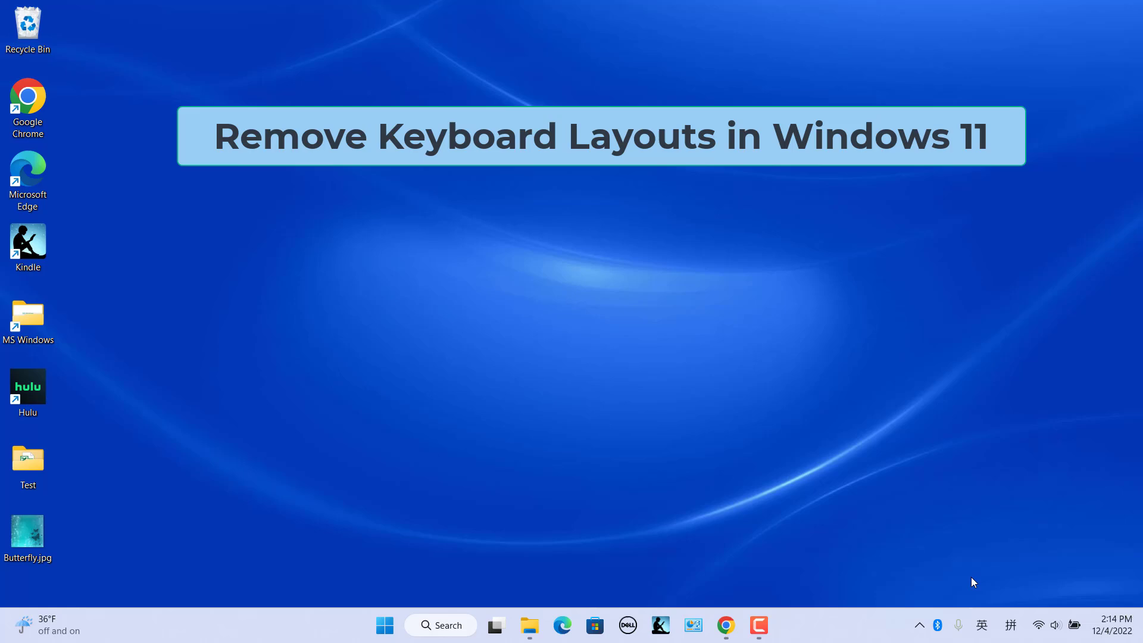
{"action": "mouse_move", "coordinate": [989, 519]}
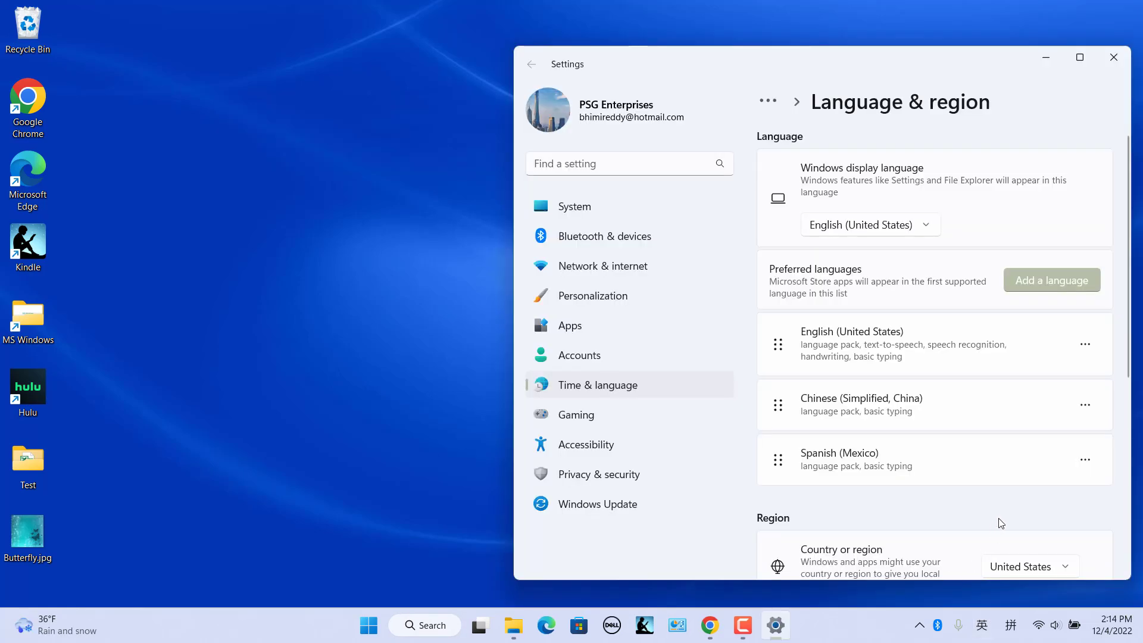
{"action": "mouse_move", "coordinate": [1031, 487]}
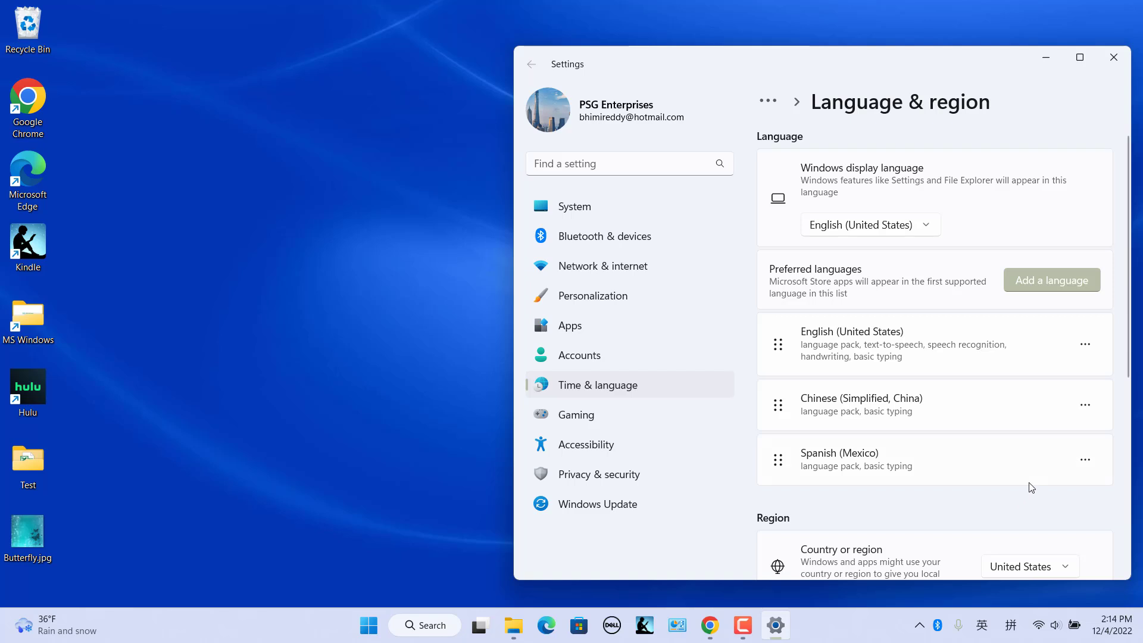
{"action": "mouse_move", "coordinate": [1084, 460]}
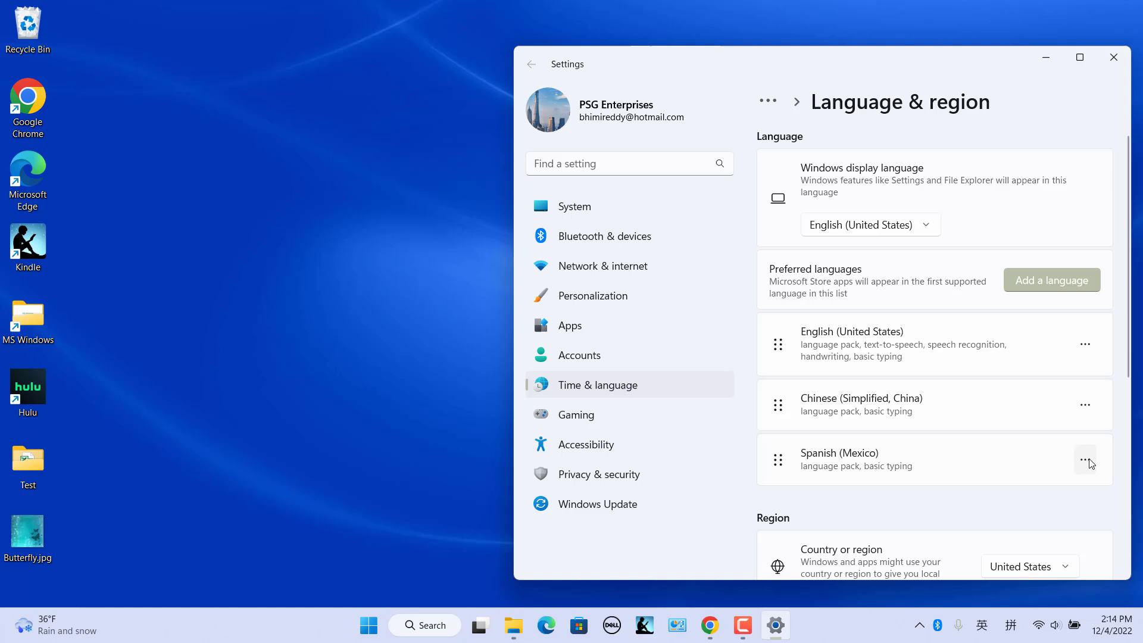
- In Spanish (Mexico) language options, remove the Azerbaijani (Standard) keyboard
{"action": "left_click", "coordinate": [1085, 460]}
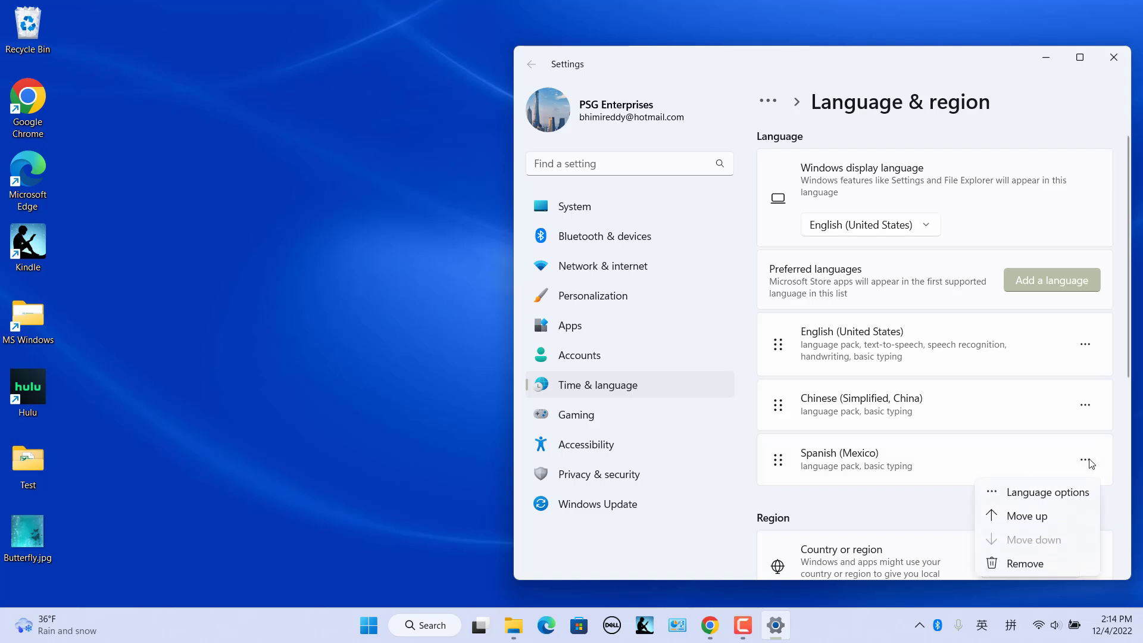
{"action": "left_click", "coordinate": [1047, 492]}
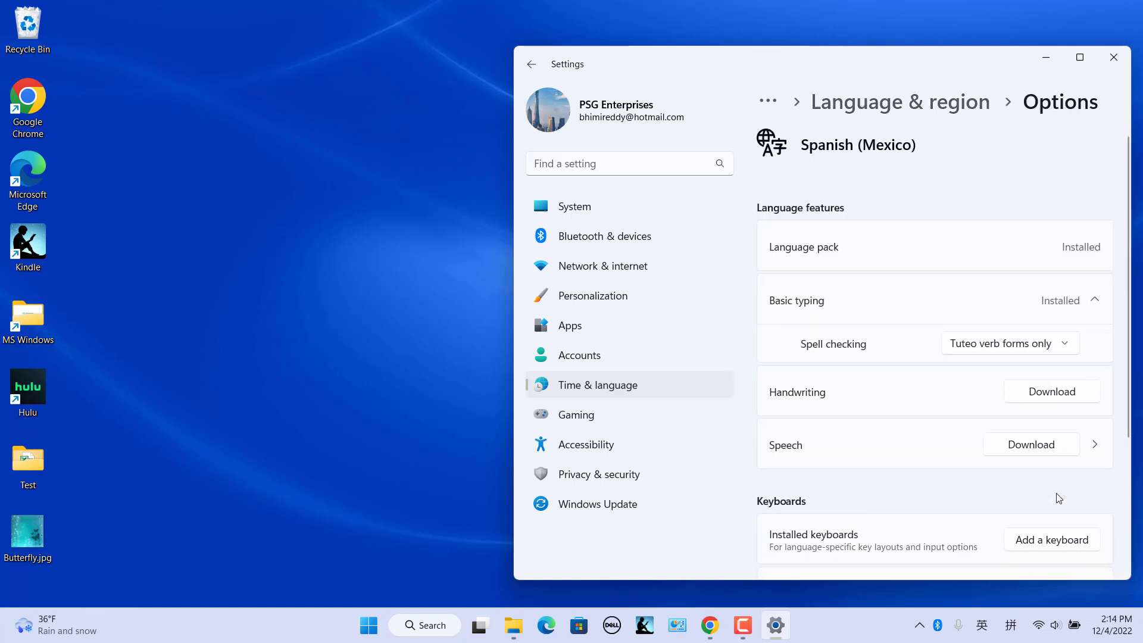
{"action": "scroll", "scroll_direction": "down", "scroll_amount": 3}
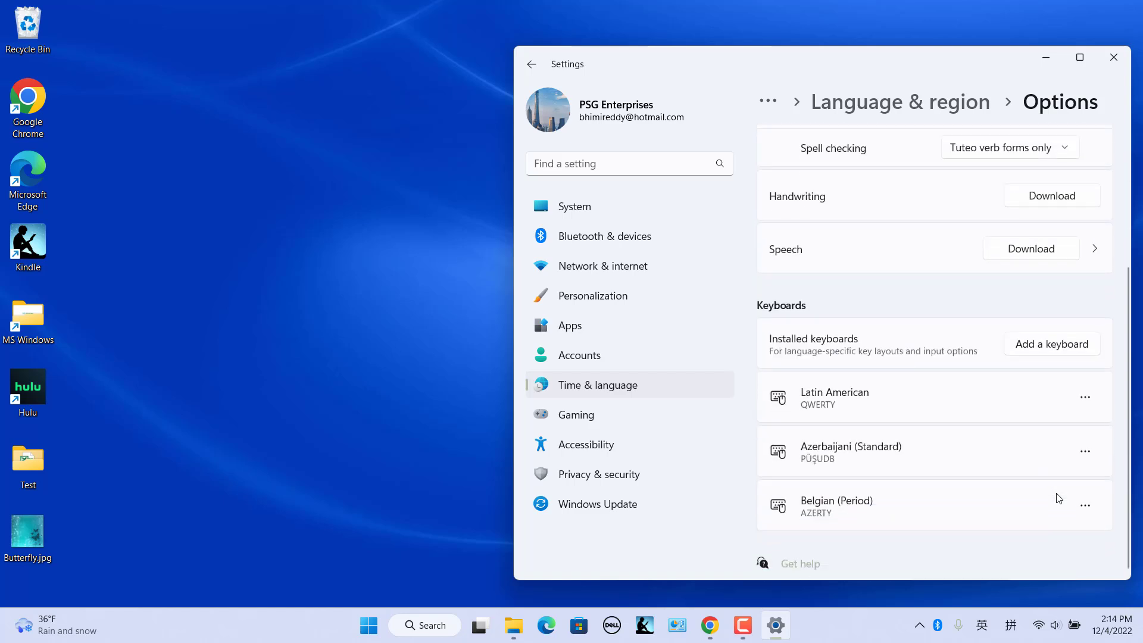
{"action": "mouse_move", "coordinate": [1084, 451]}
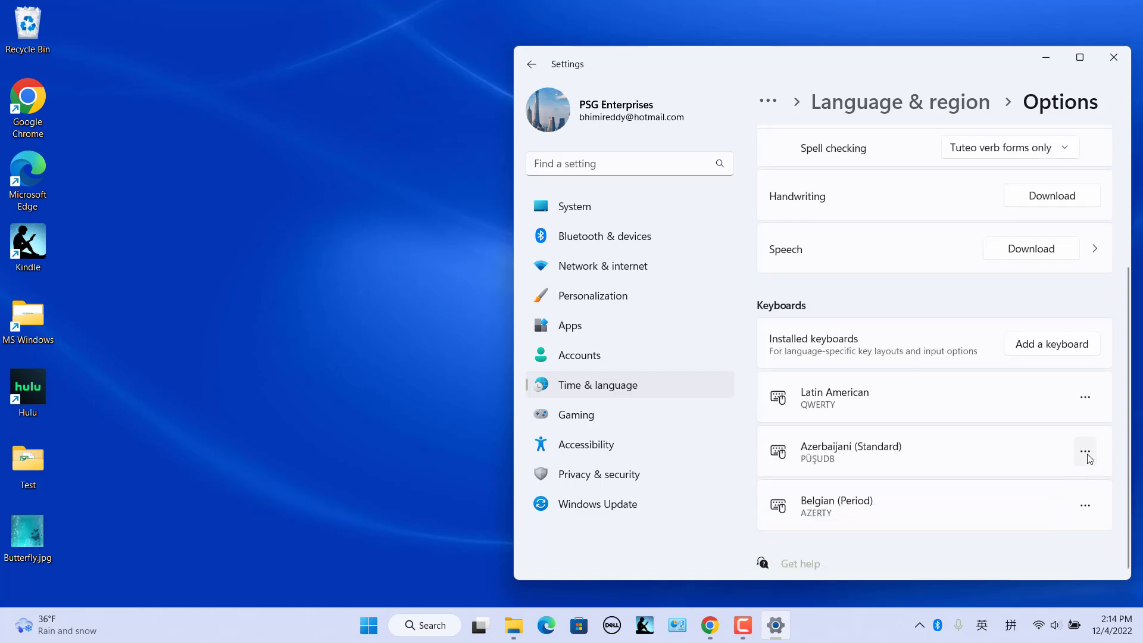
{"action": "left_click", "coordinate": [1084, 451]}
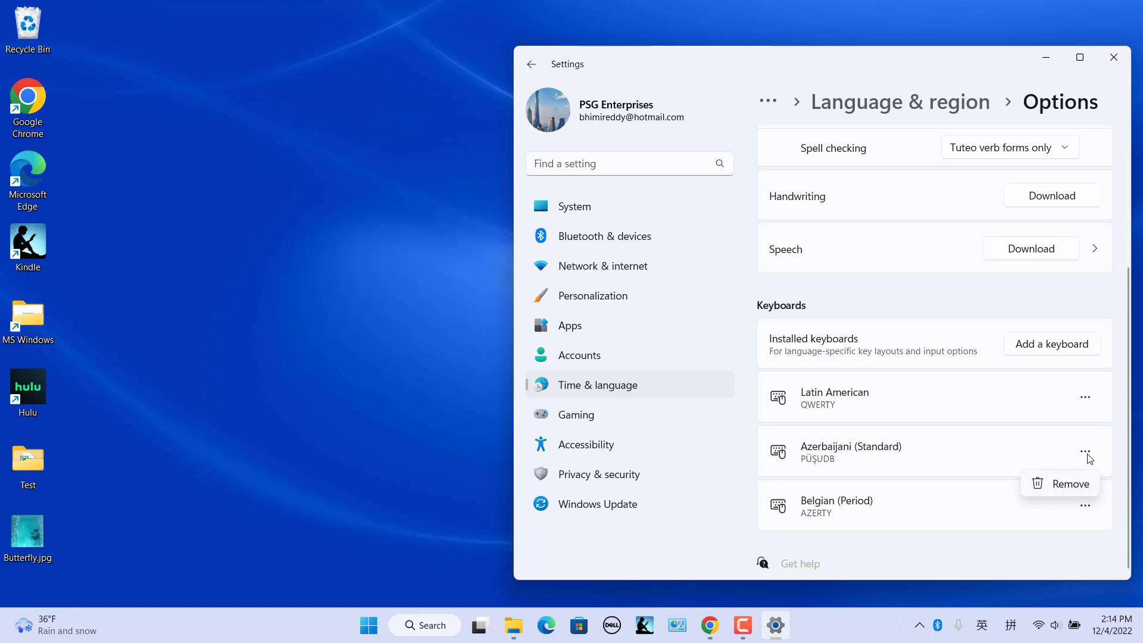
{"action": "left_click", "coordinate": [1068, 483]}
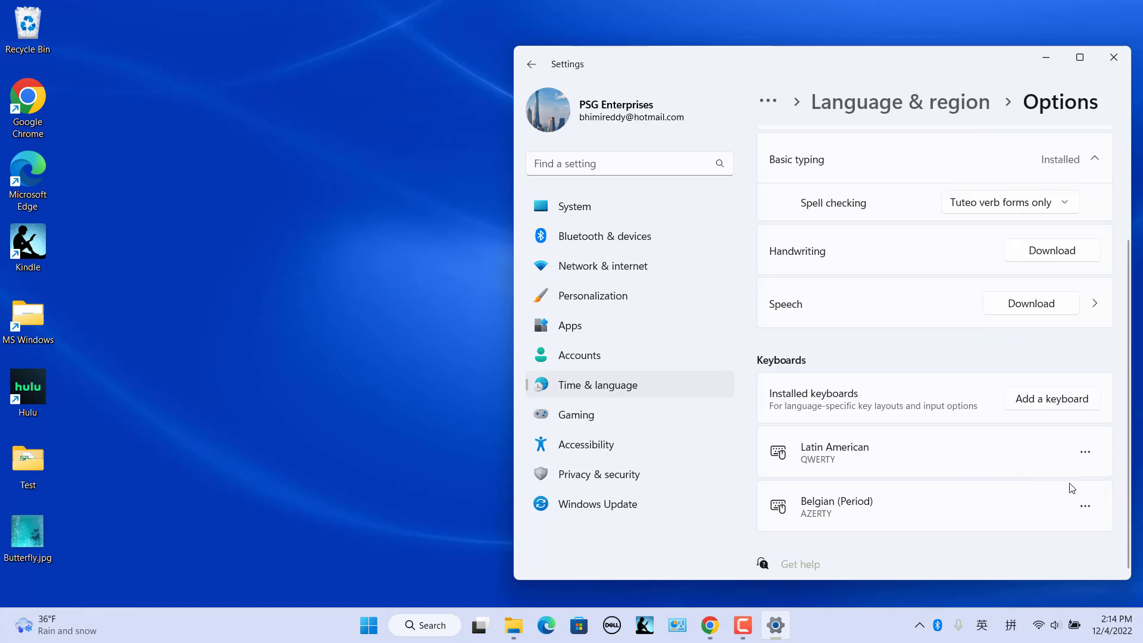